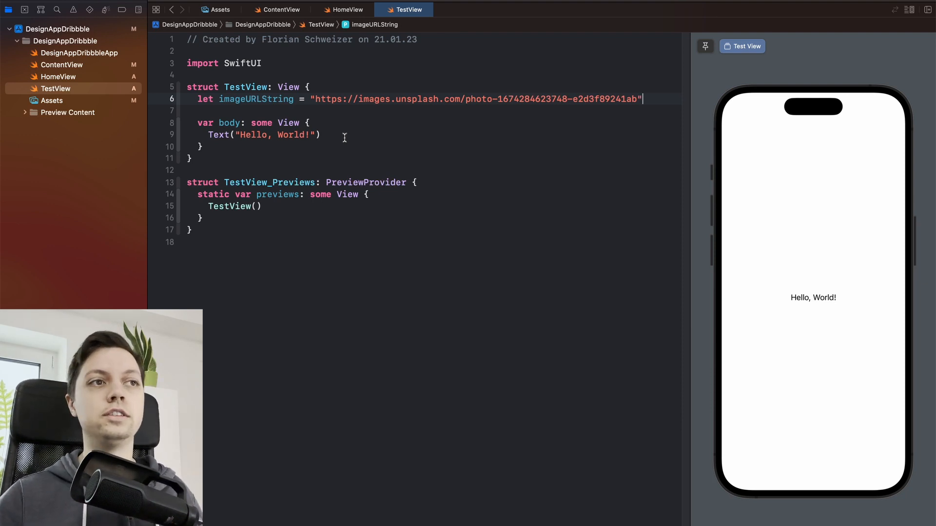
mouse_move(624, 340)
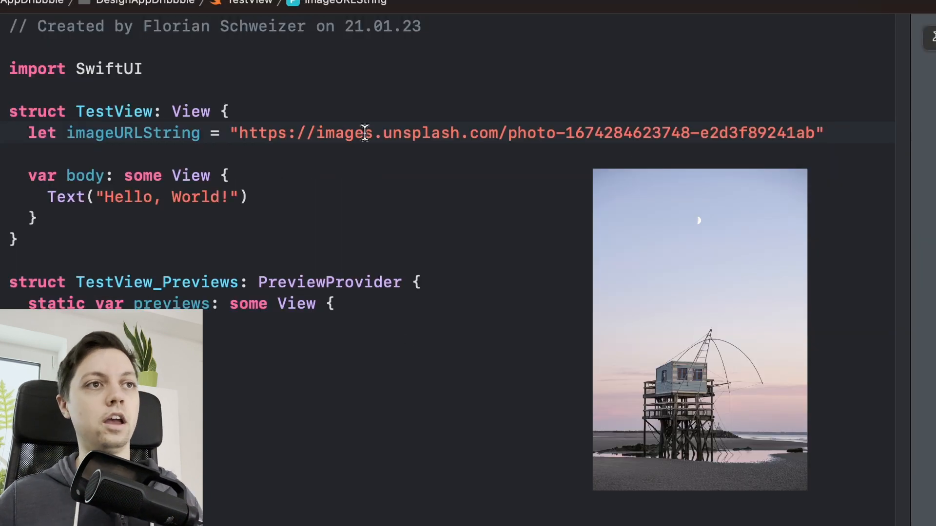
- Replace Text("Hello, World!") with AsyncImage(url: URL(string: imageURLString))
double_click(525, 132)
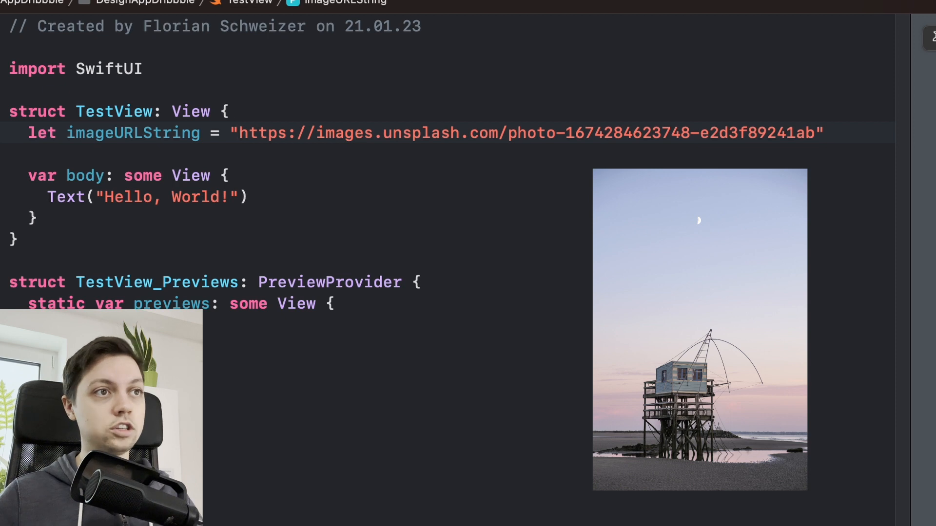
left_click(232, 132)
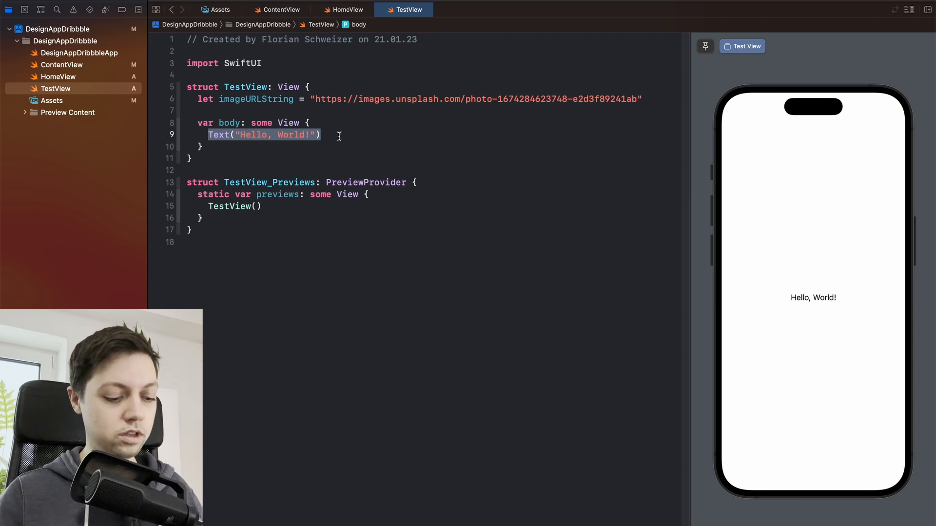
type("AsyncImage(url: Foundation.")
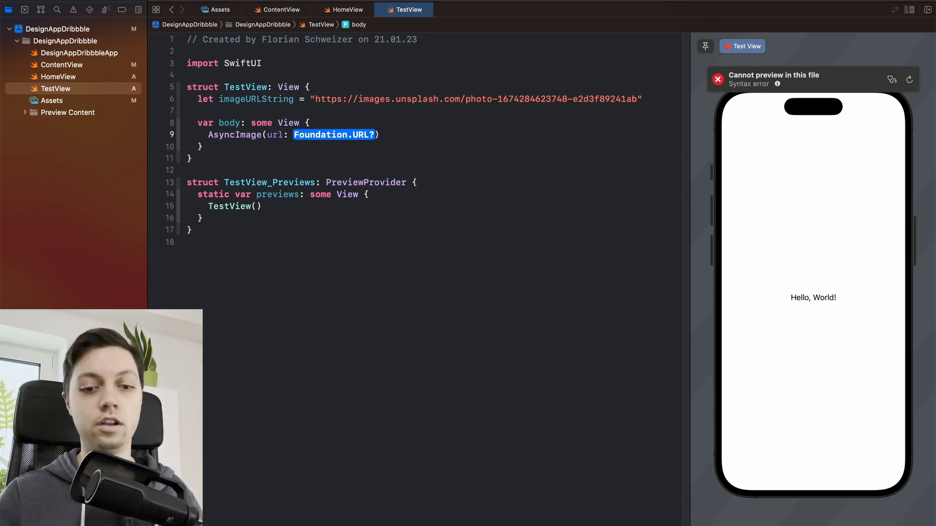
type("URL")
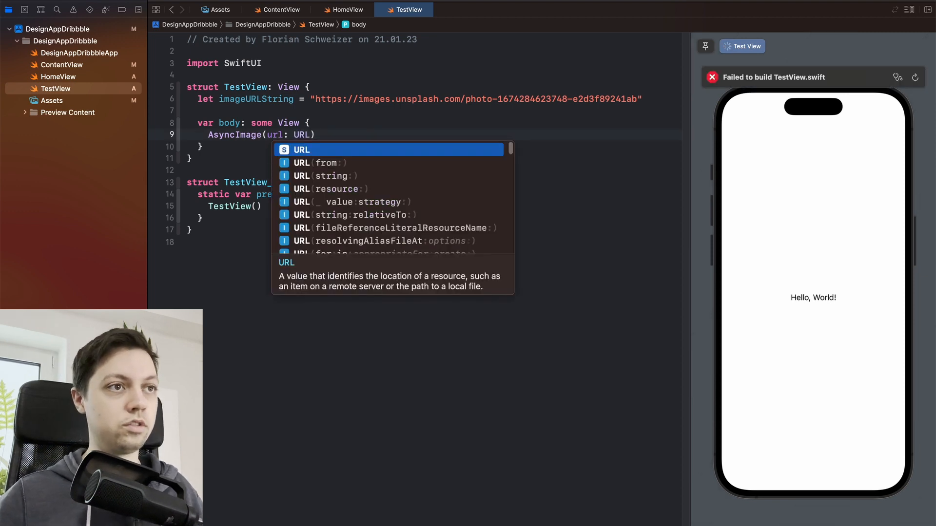
left_click(325, 176)
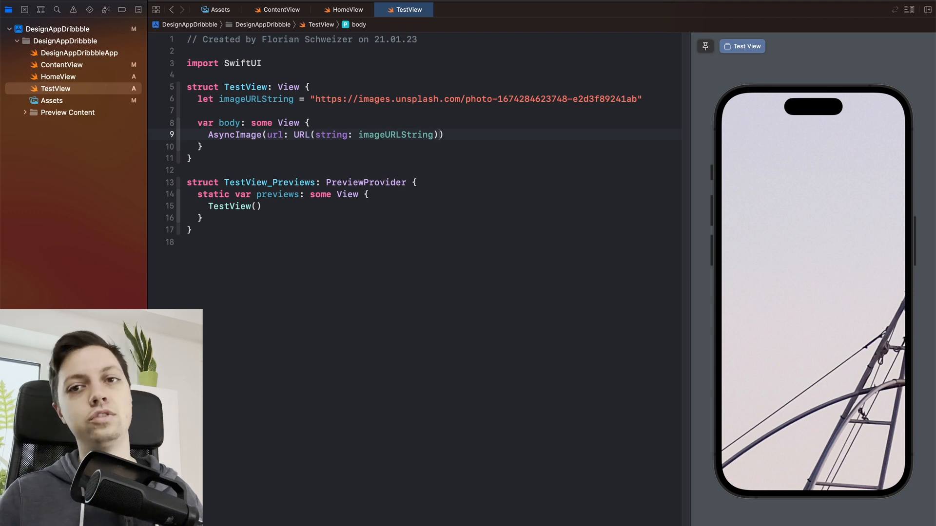
type(")")
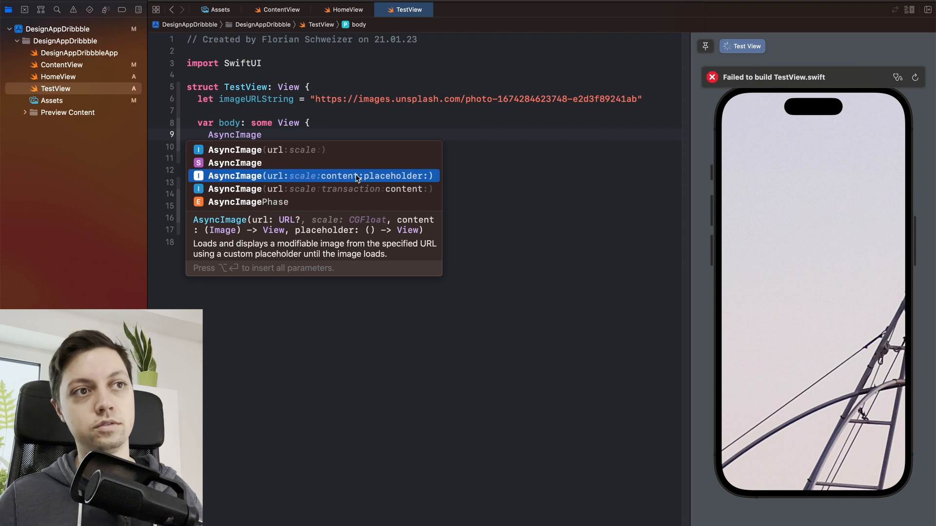
- Use the AsyncImage(url:content:placeholder:) form with URL(string: imageURLString)
left_click(321, 176)
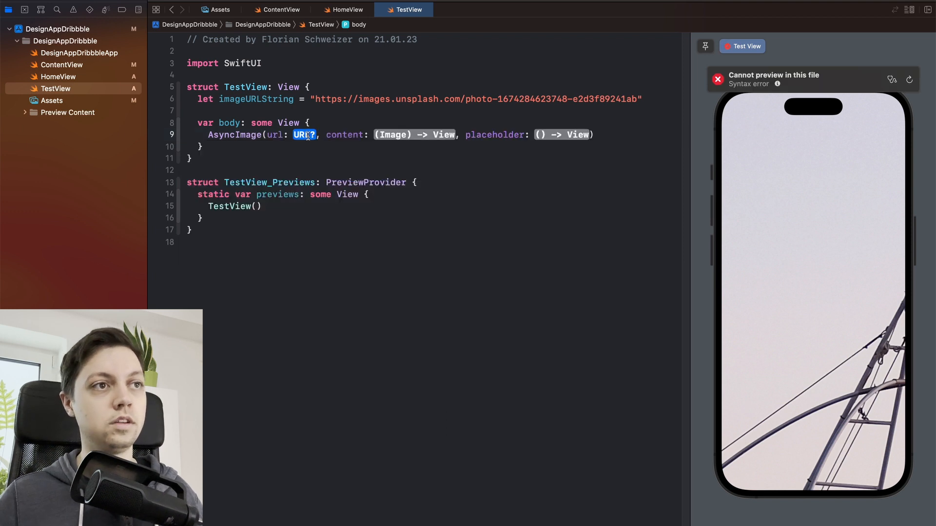
type("URL")
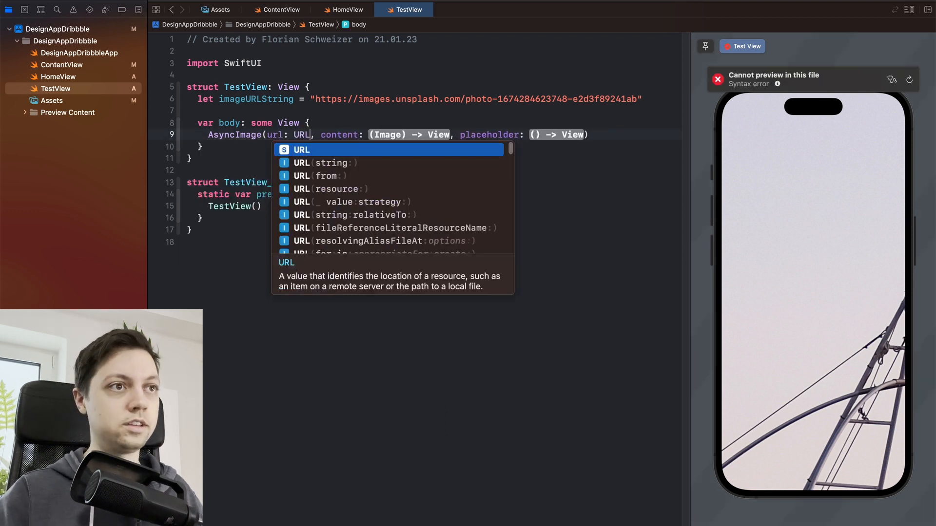
left_click(322, 163)
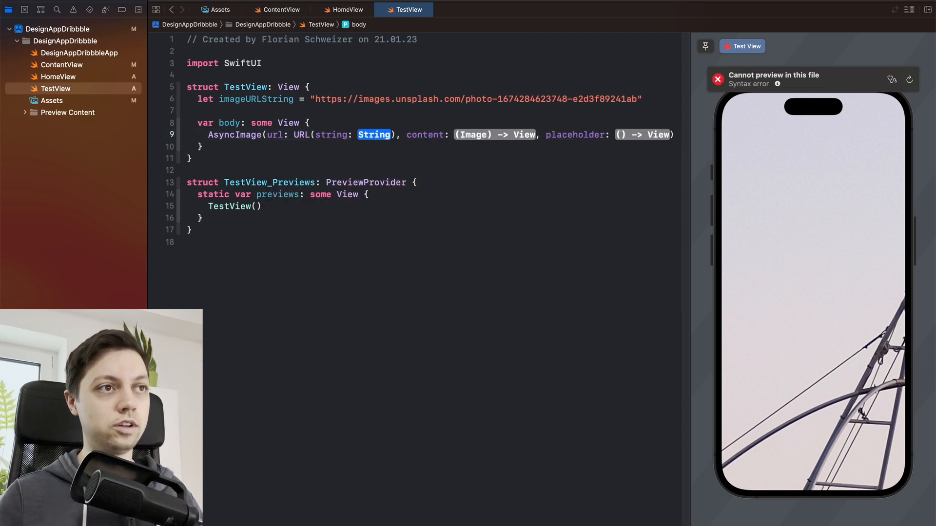
type("imageURLString")
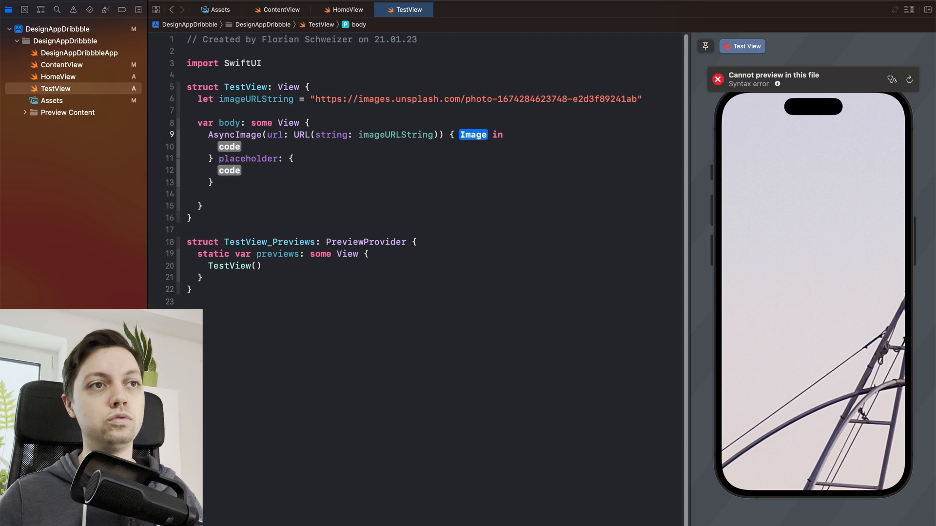
mouse_move(541, 168)
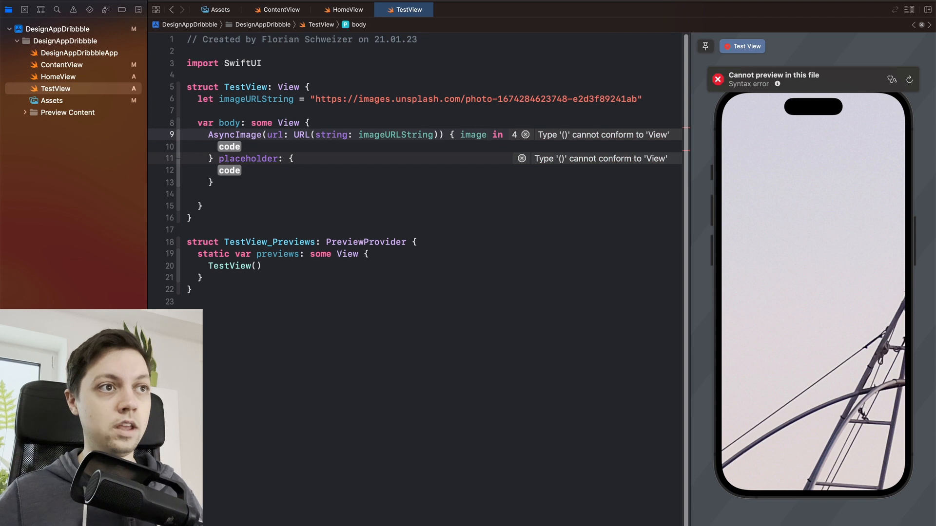
- Return ProgressView() as the placeholder and the loaded image as the content
double_click(229, 170)
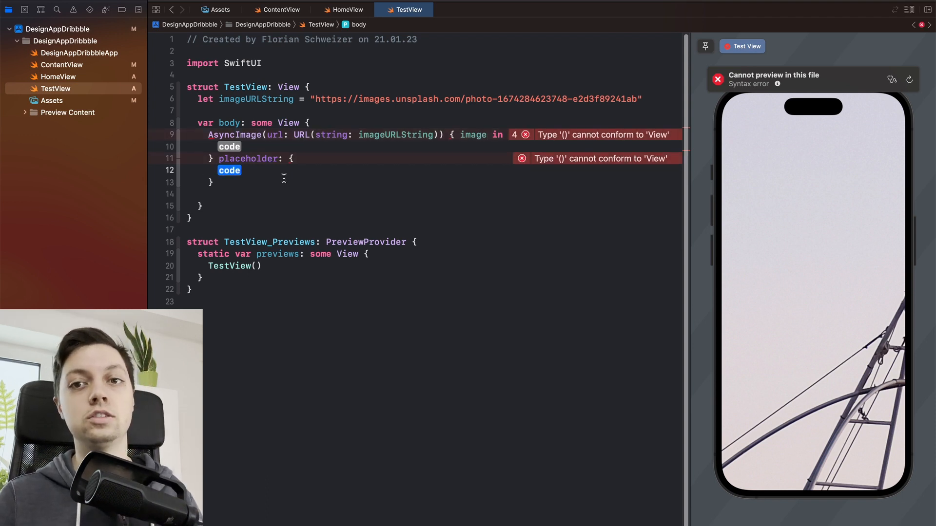
type("ProgressView(")
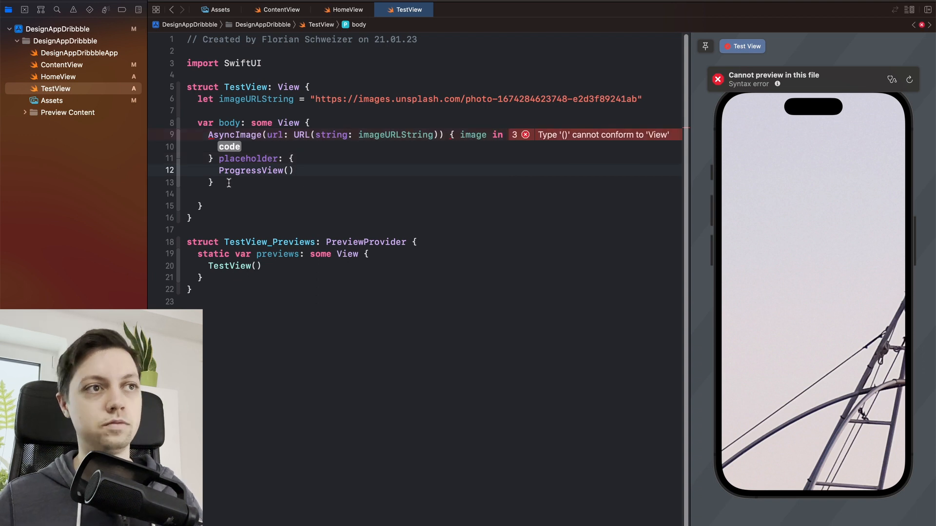
double_click(229, 148)
type("image")
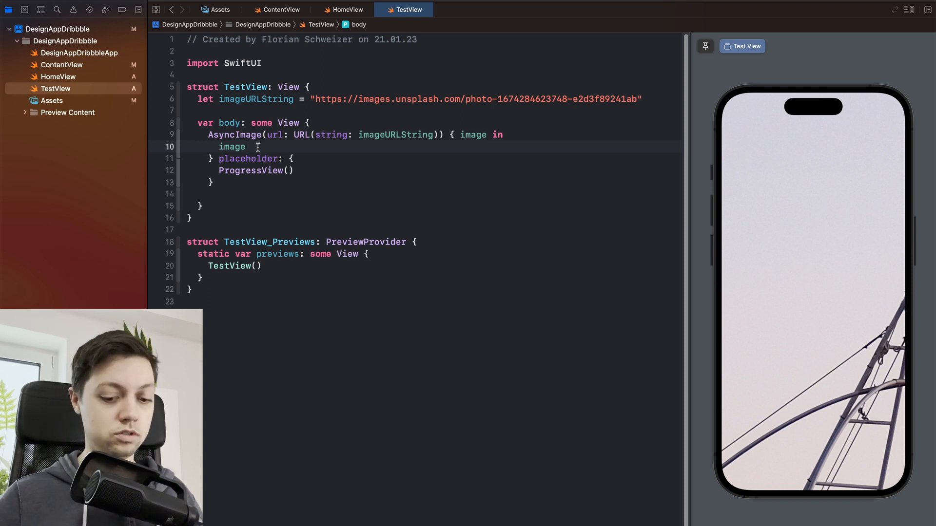
- Make the image .resizable(), .scaledToFit() and framed at width 200, height 200
type(".resizable()")
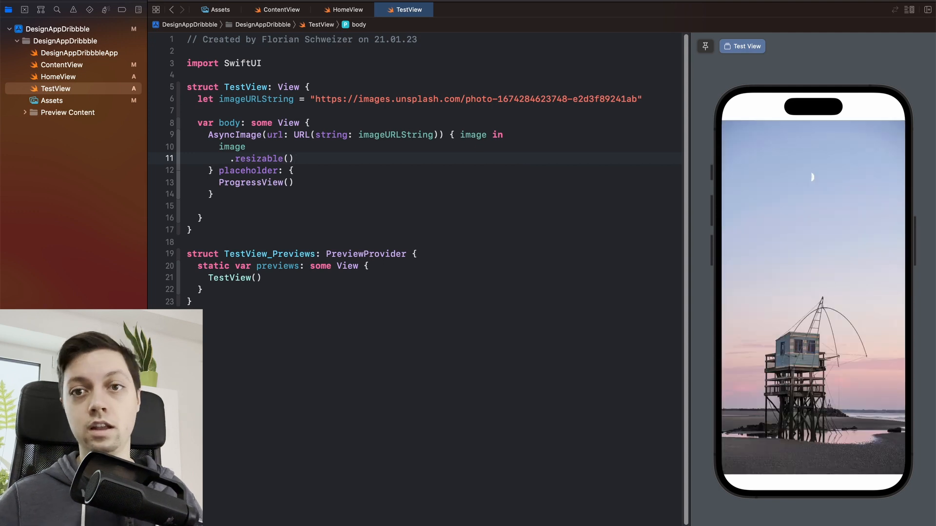
type(".scaledToFit(")
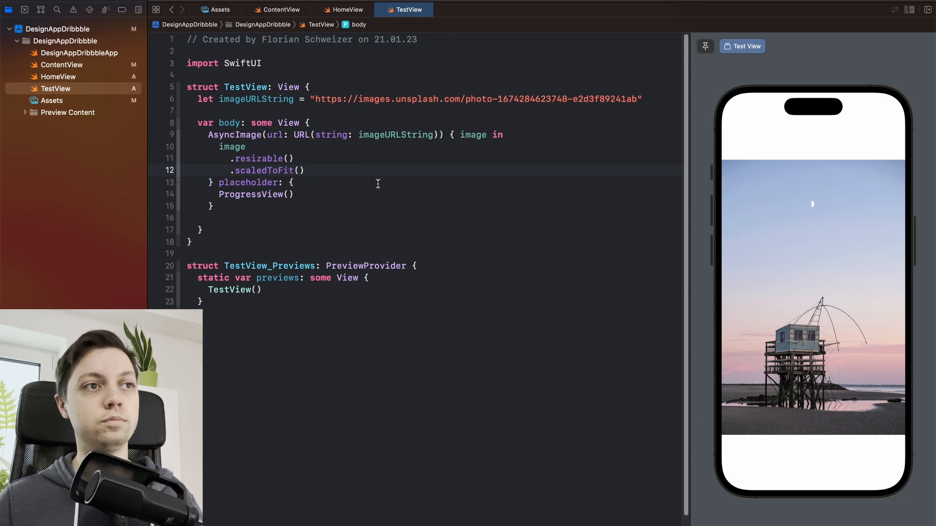
type(".fram")
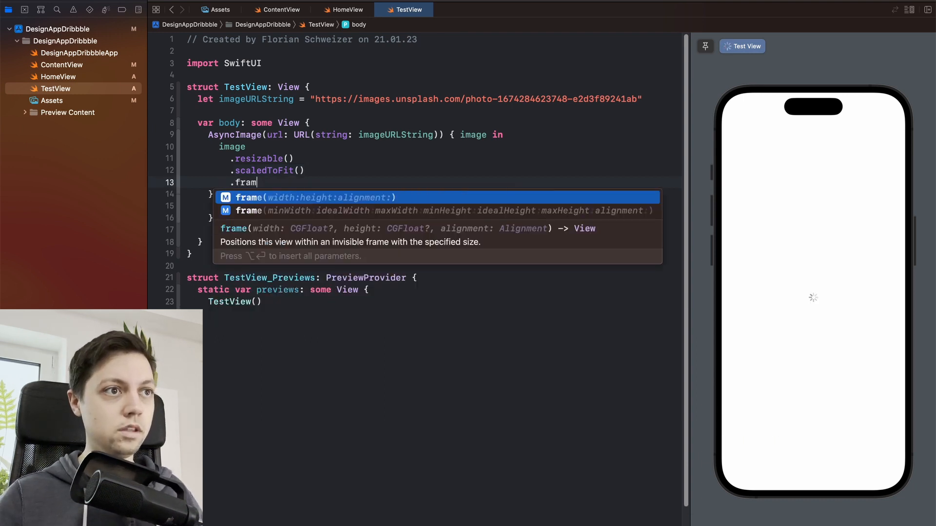
type("wg")
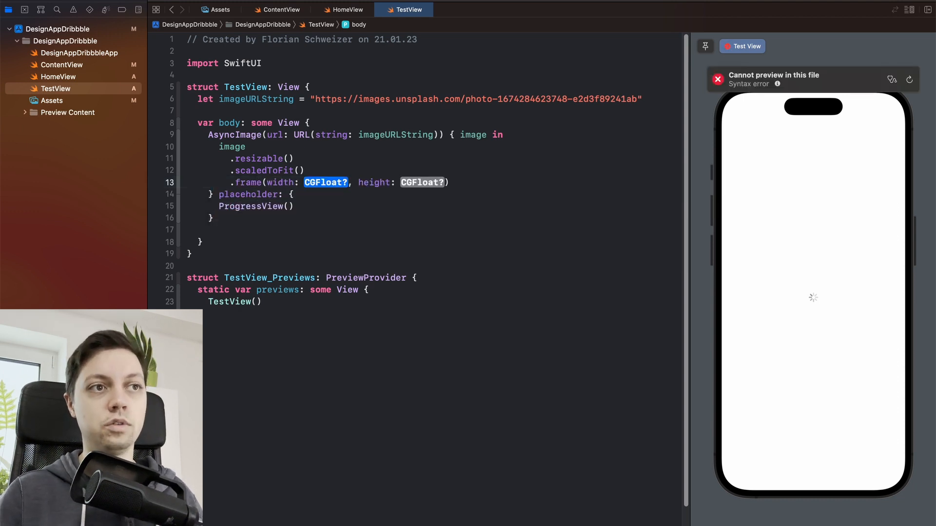
type("200")
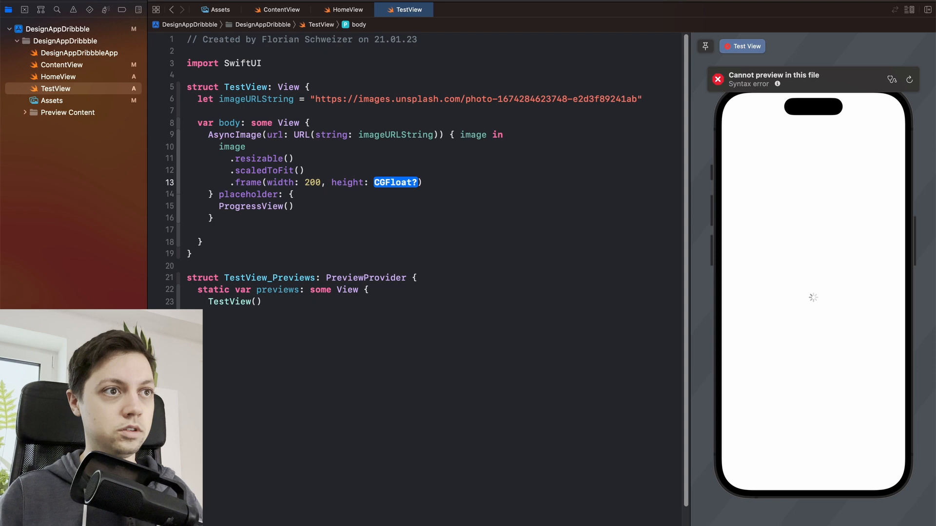
type("200")
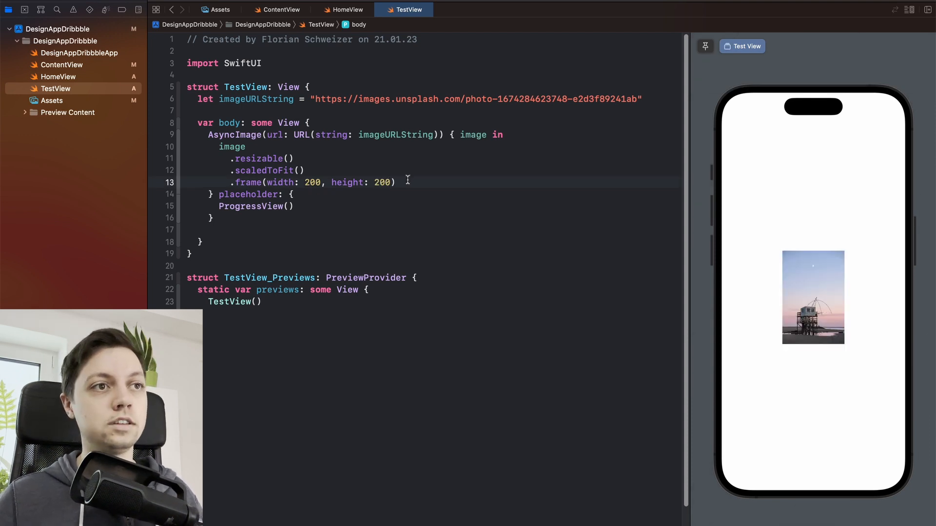
left_click_drag(219, 147, 395, 182)
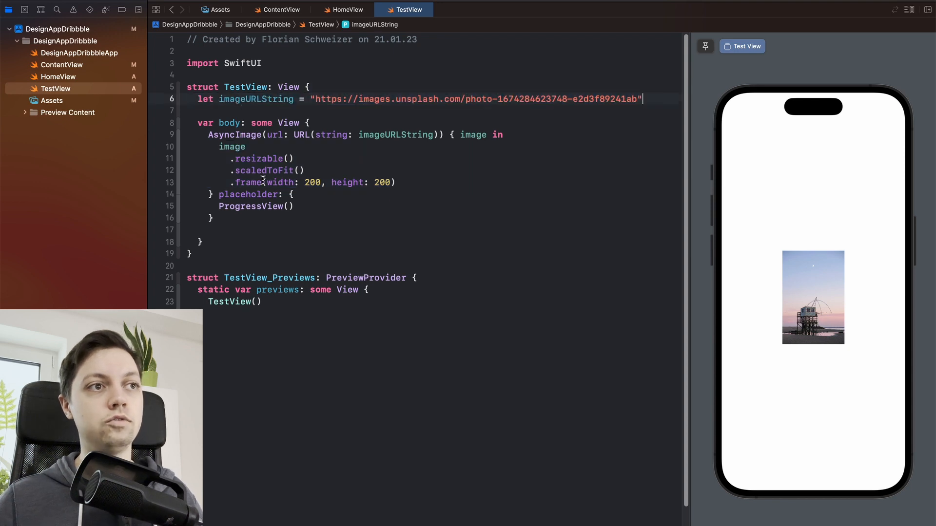
- Change .scaledToFit() to .scaledToFill(), keep the 200x200 frame and add .clipped()
left_click(265, 183)
type("ll")
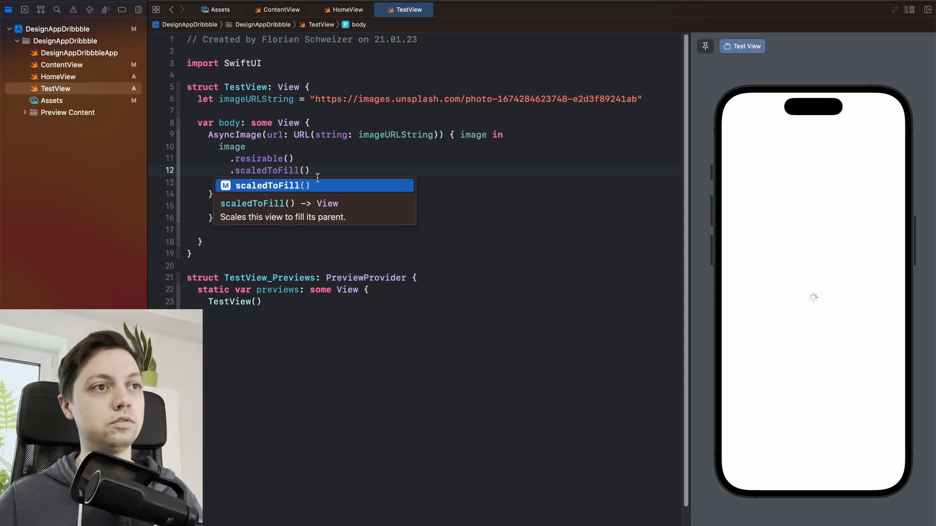
type(".frame(width: 200, height: 200)")
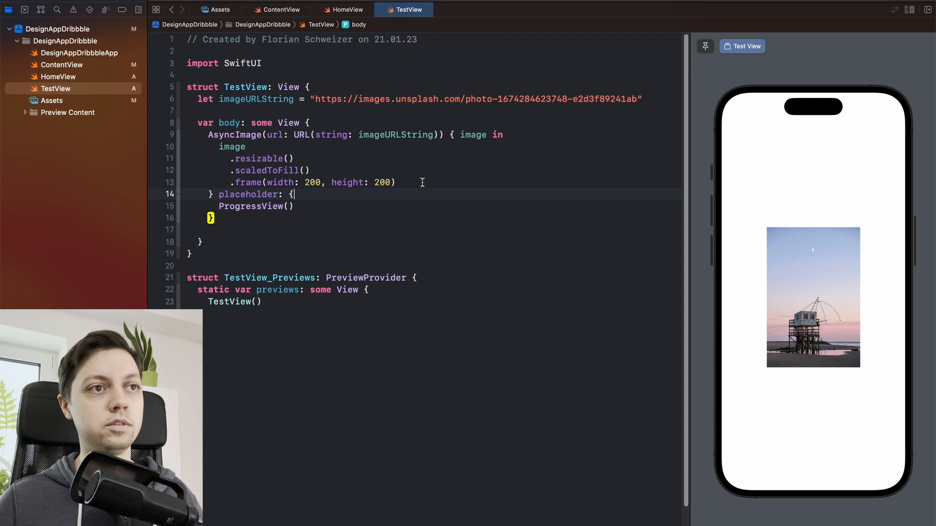
type(".cl")
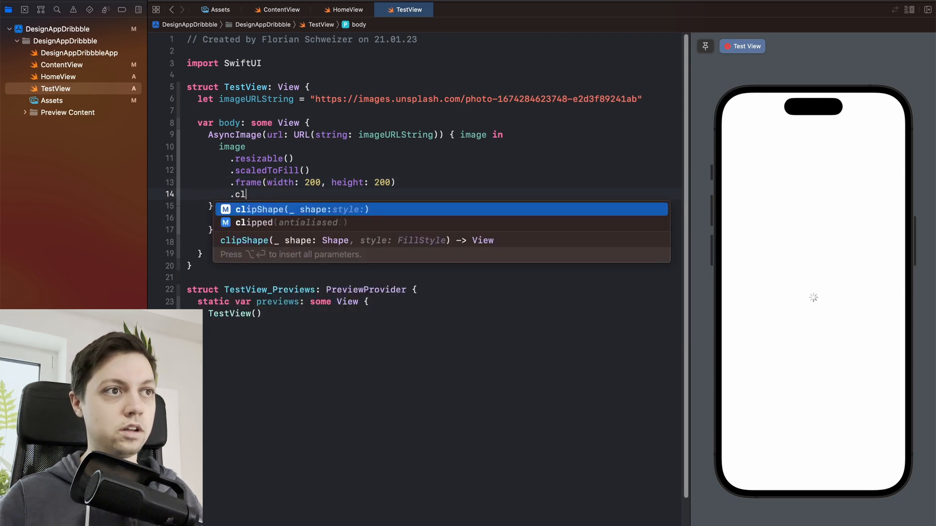
key("Down")
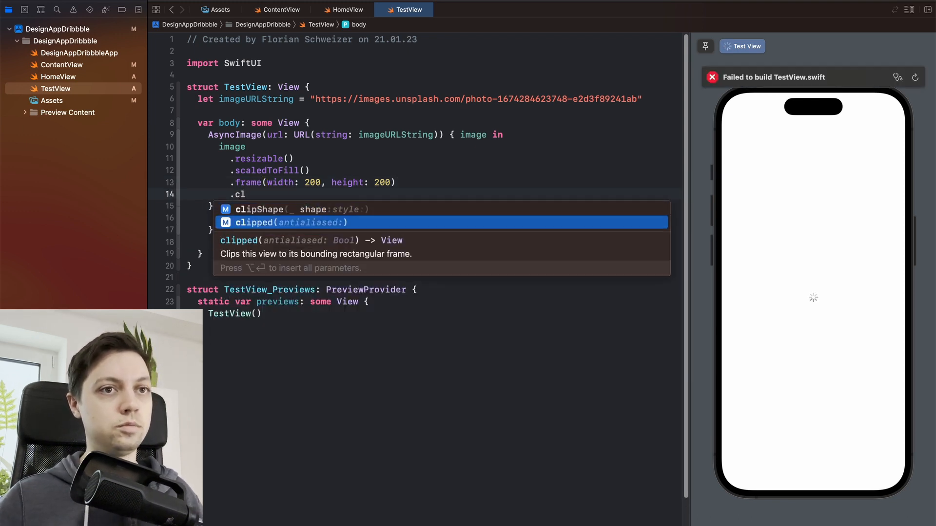